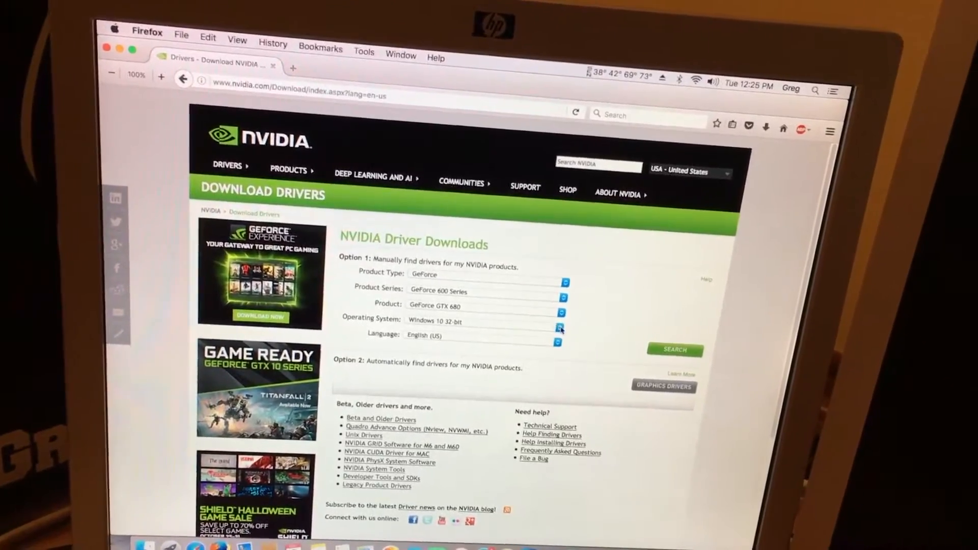
Choose macOS El Capitan 10.11.6 as the operating system for the GeForce GTX 680 driver search.
left_click(557, 320)
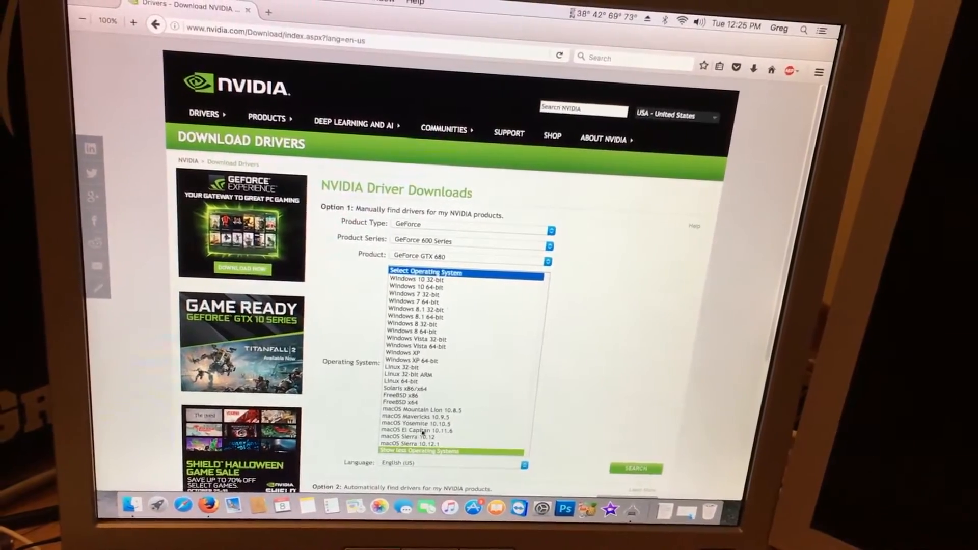
left_click(415, 429)
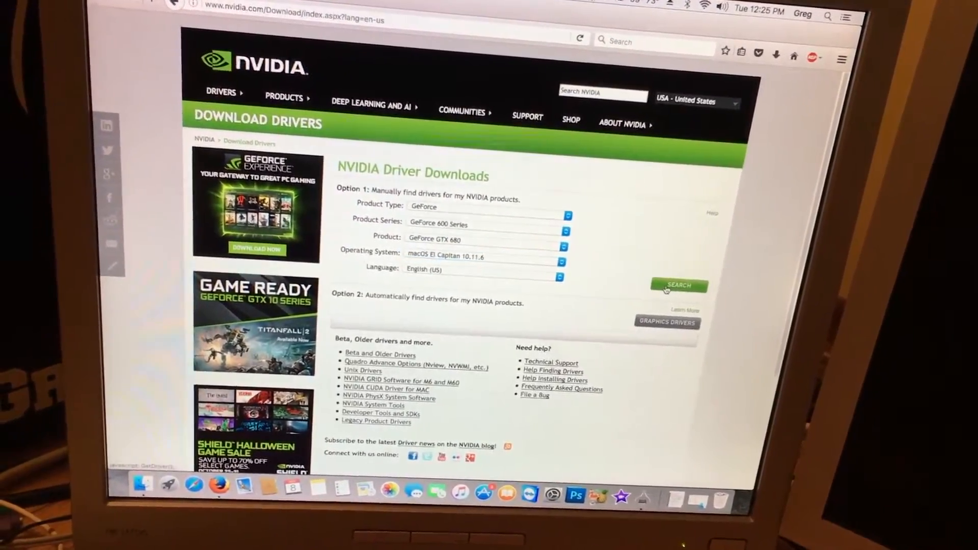
Run the driver search to reach the Quadro & GeForce Mac OS X Driver Release 346.03.15 page.
left_click(679, 286)
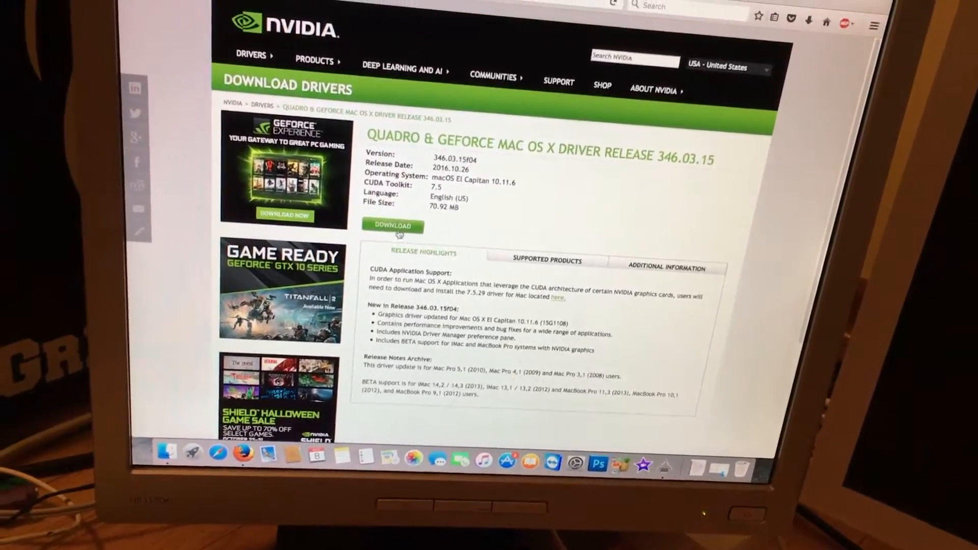
Download the WebDriver-346.03.15f04 package to the desktop after agreeing to the license.
left_click(396, 226)
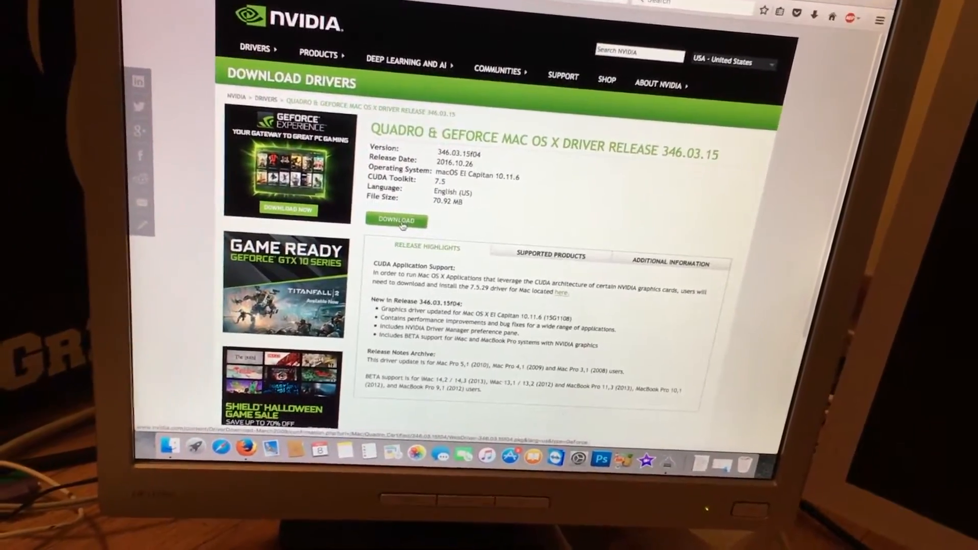
left_click(396, 220)
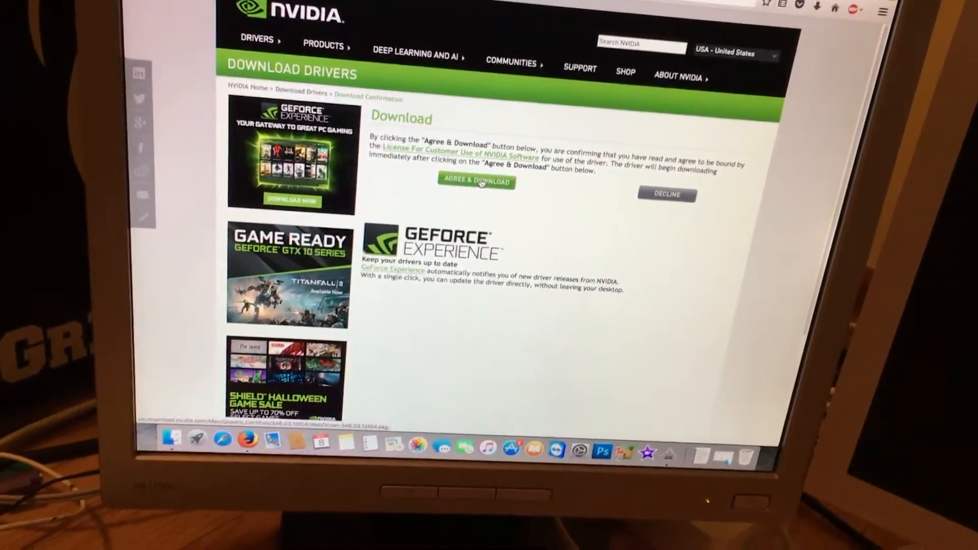
left_click(476, 181)
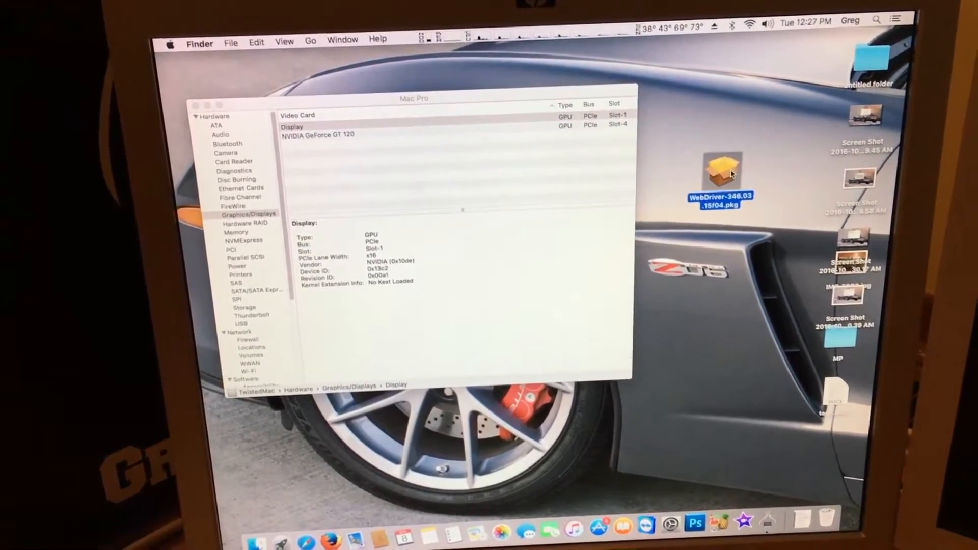
Launch WebDriver-346.03.15f04.pkg, agree to its license and begin the standard install.
double_click(720, 173)
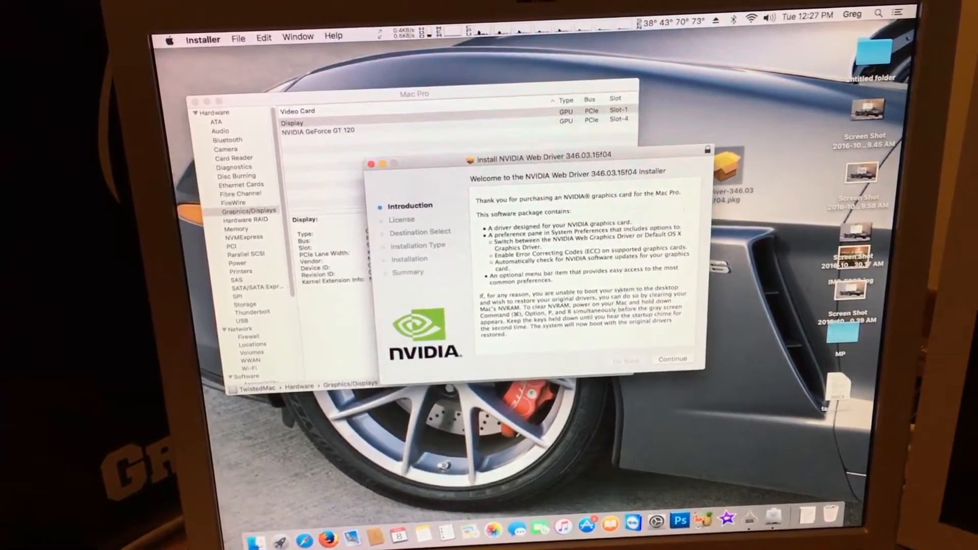
left_click(671, 358)
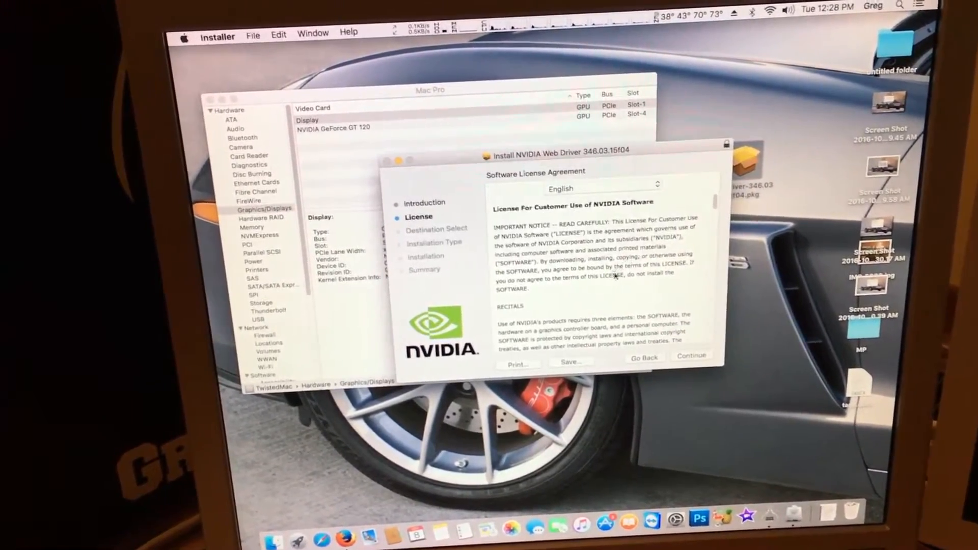
left_click(691, 356)
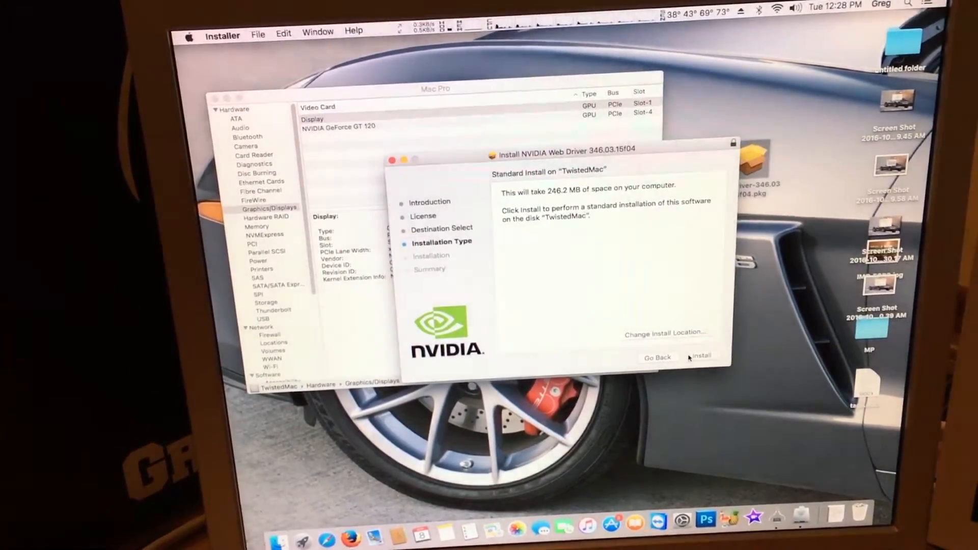
left_click(701, 355)
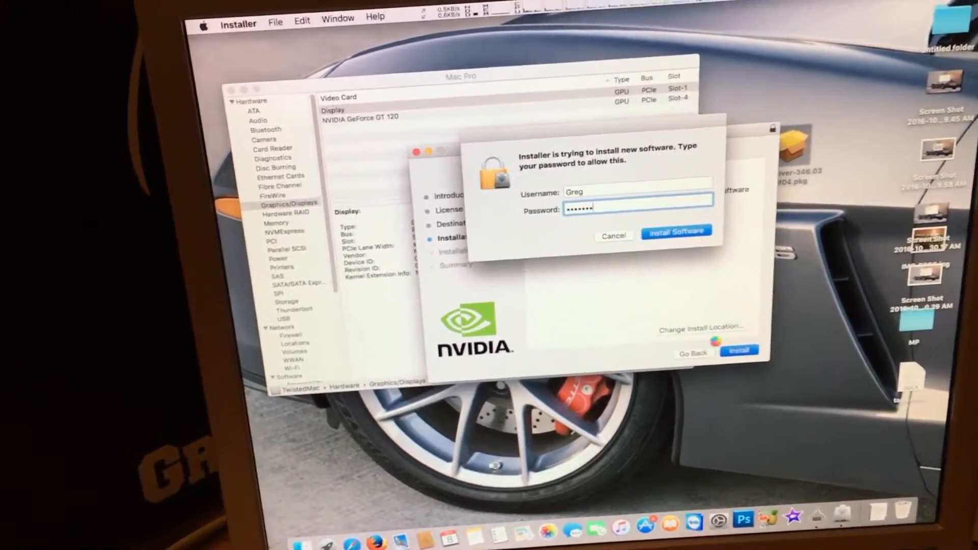
Authorize with the administrator password, complete the NVIDIA Web Driver install and request a restart.
left_click(676, 231)
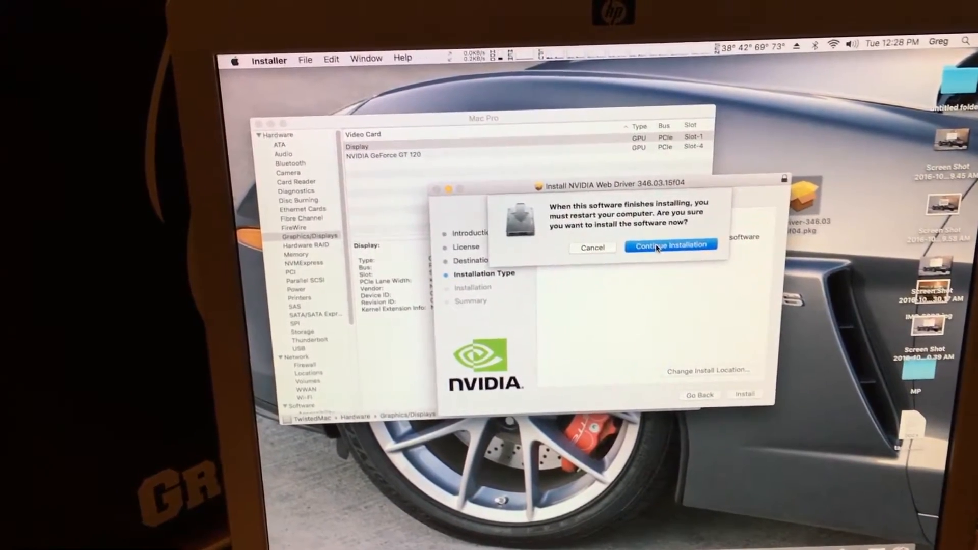
left_click(670, 245)
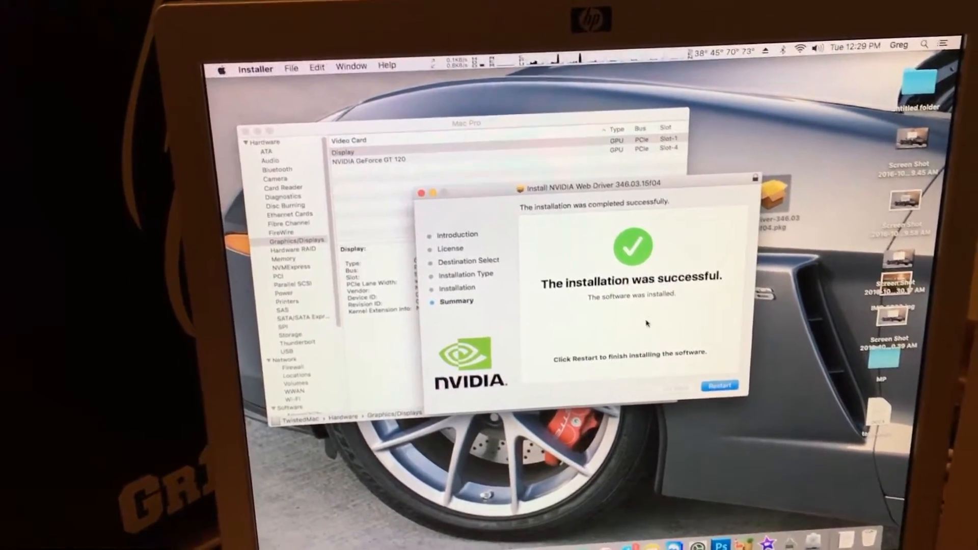
left_click(719, 385)
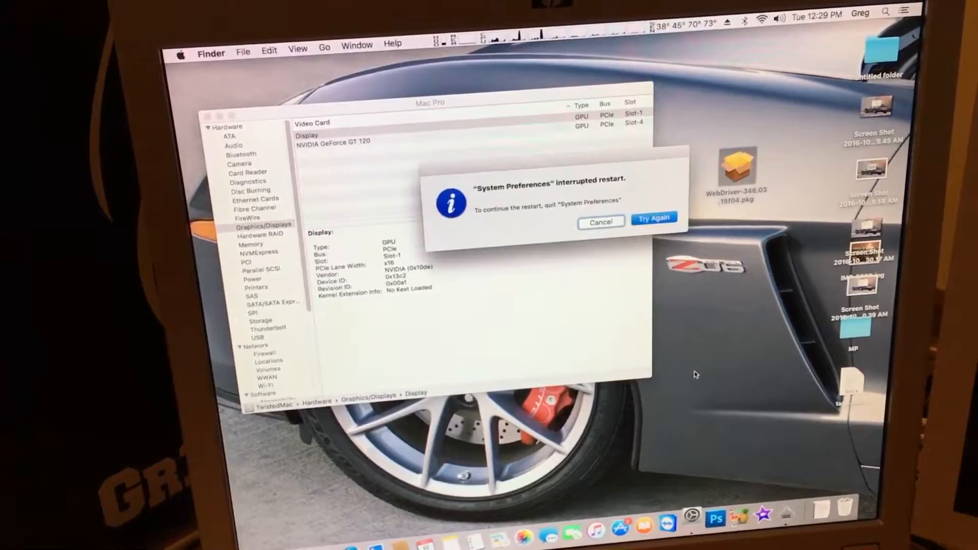